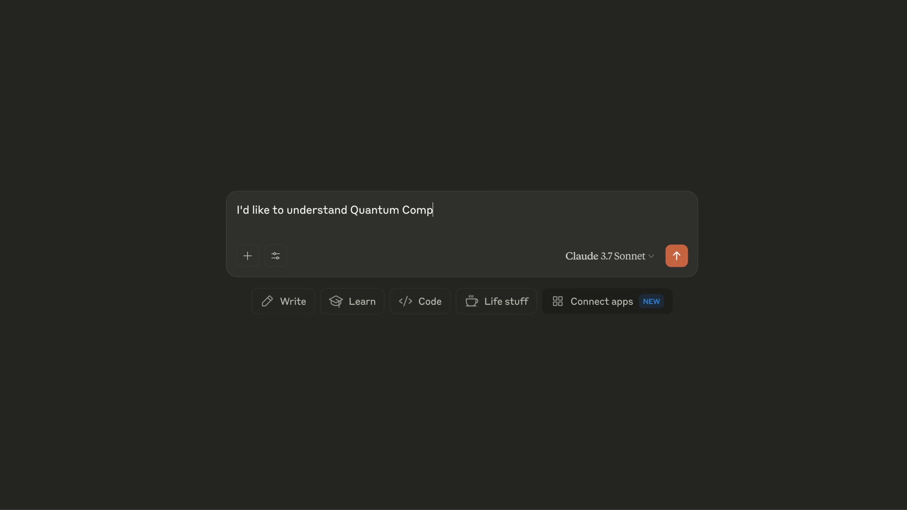
Send the question on quantum compilation and Grover's algorithm: how classical True/False gates become quantum gates
type("ilation, especially in the context of Grover's algorithm. Can you walk me through how classical gates")
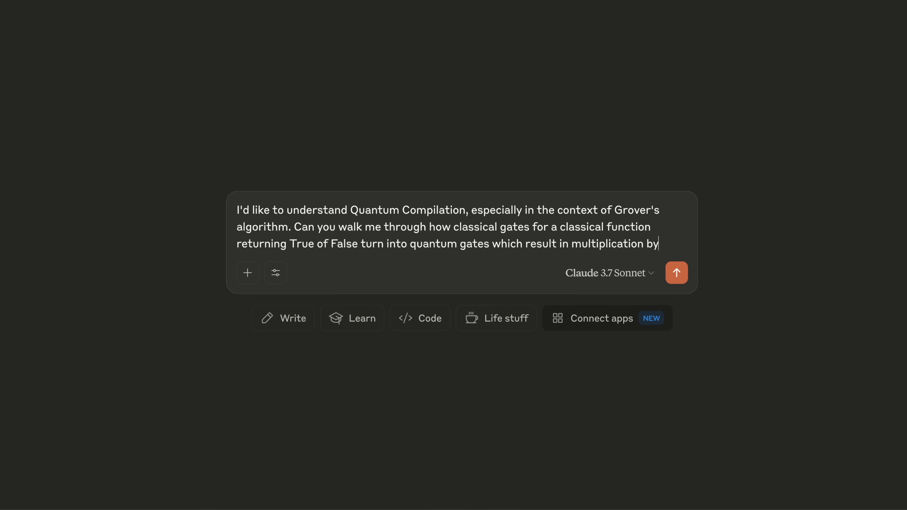
left_click(677, 273)
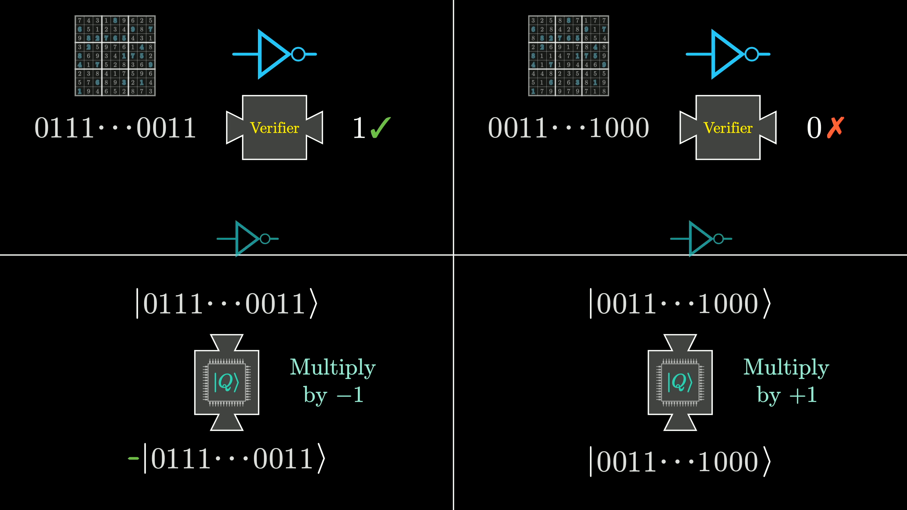